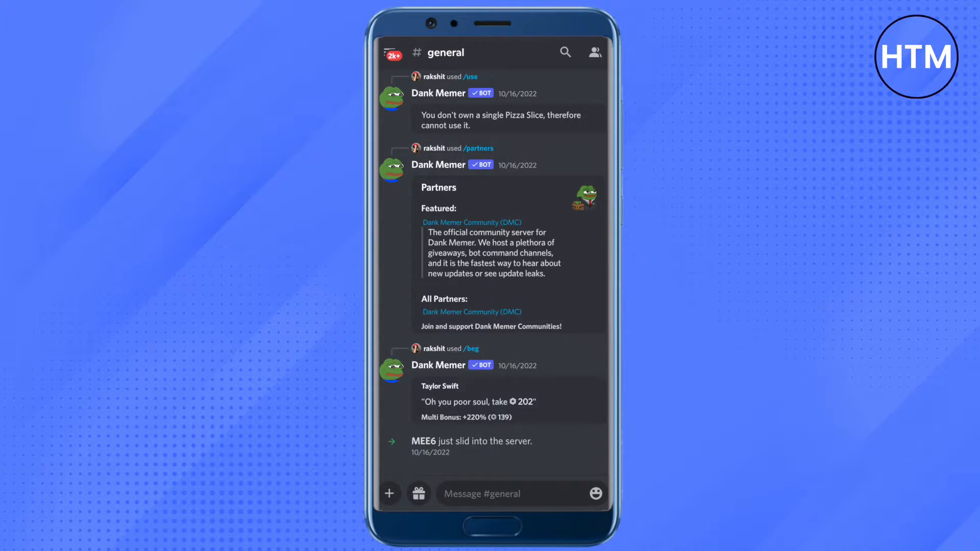
Reach the status options through the profile avatar in account settings
{"action": "left_click", "coordinate": [588, 496]}
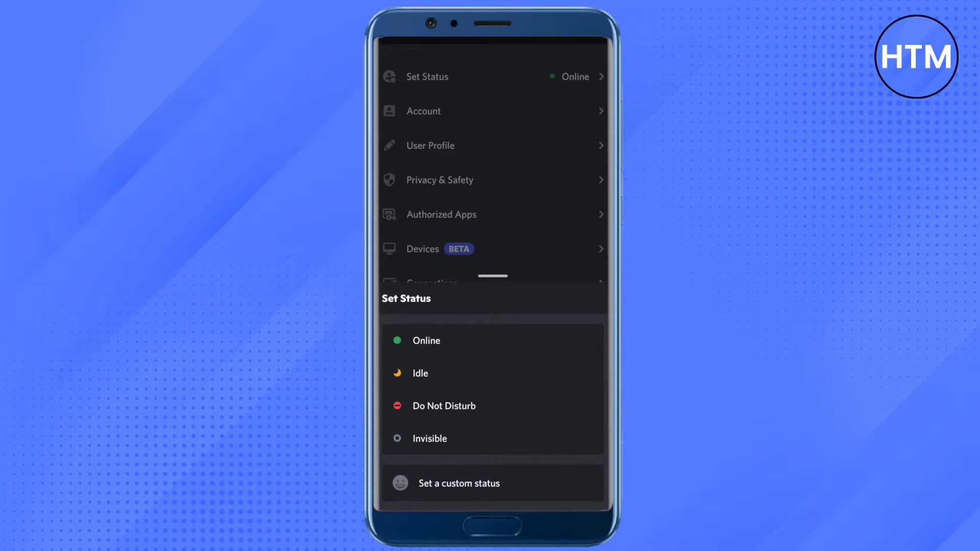
Start a custom status with 'Now Playing Netf' entered in the text field
{"action": "left_click", "coordinate": [459, 483]}
{"action": "type", "text": "Now Playing Netf"}
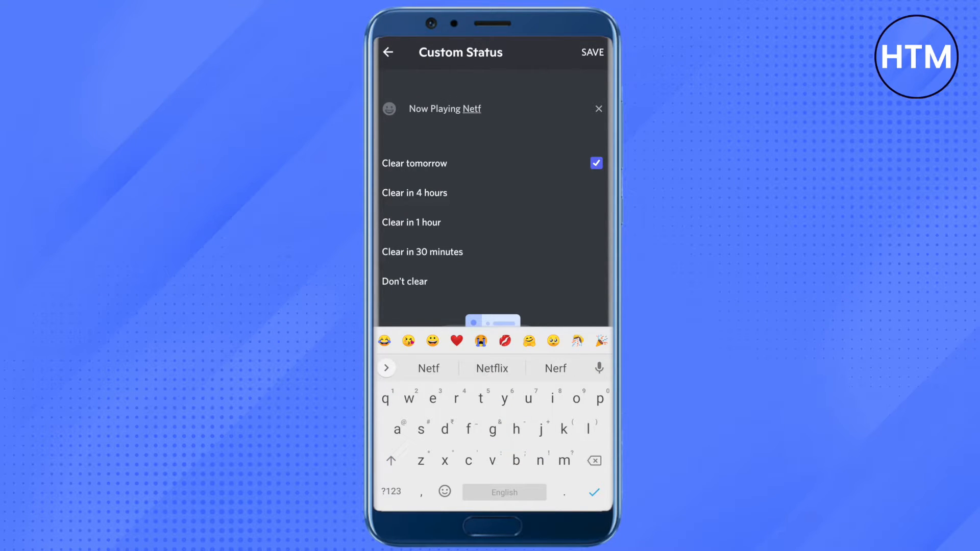
Complete the status as 'Now Playing Netflix', set it to Don't clear, and save it
{"action": "left_click", "coordinate": [491, 369]}
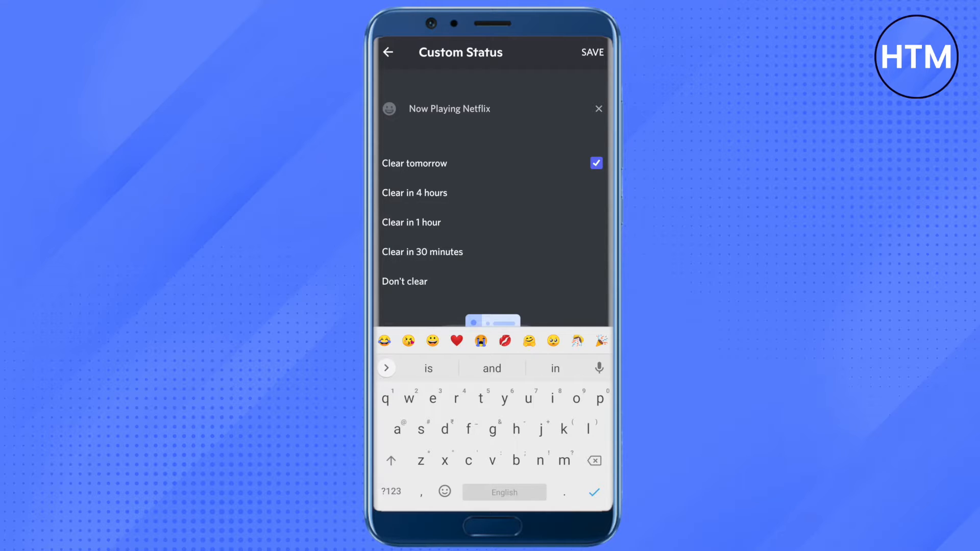
{"action": "left_click", "coordinate": [494, 108]}
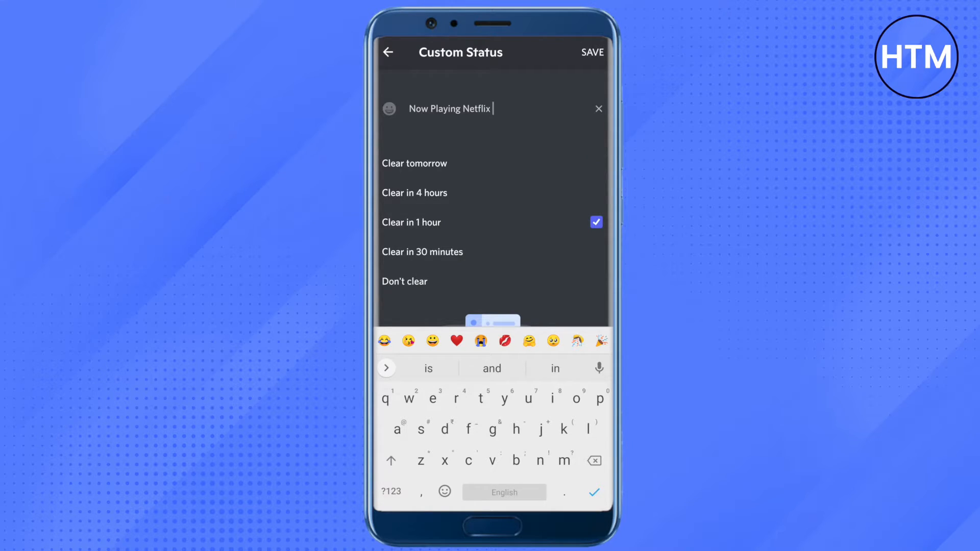
{"action": "left_click", "coordinate": [404, 281]}
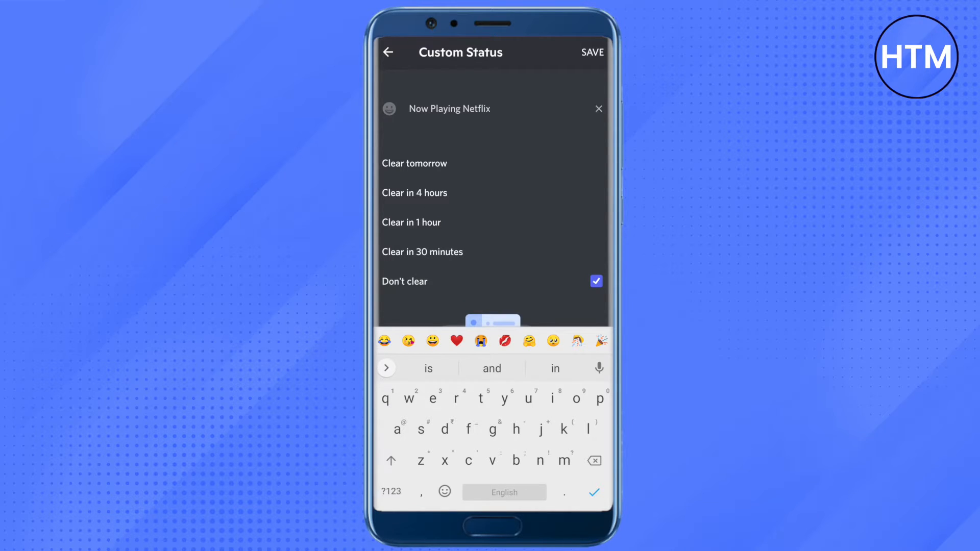
{"action": "left_click", "coordinate": [591, 52]}
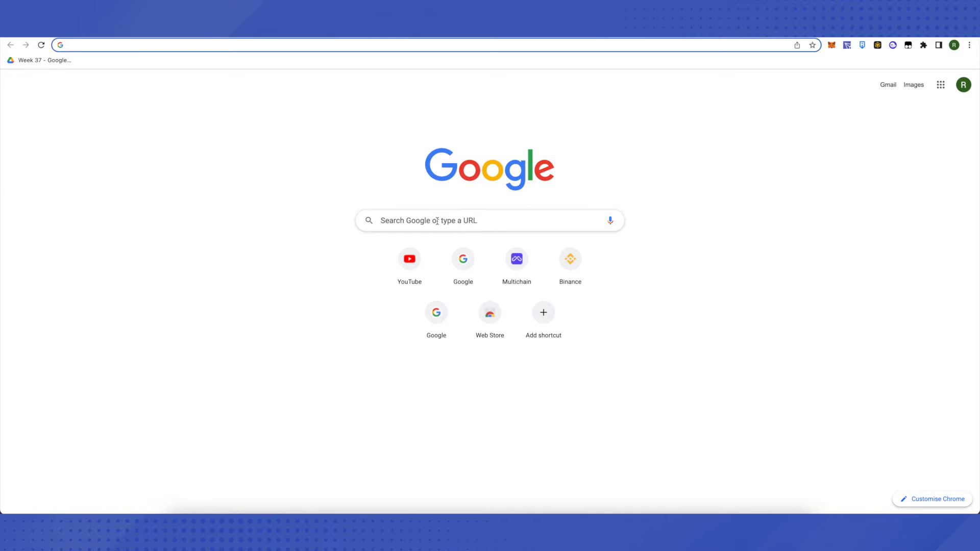
Search Google for 'netflix' and land on the official netflix.com site
{"action": "type", "text": "netflix"}
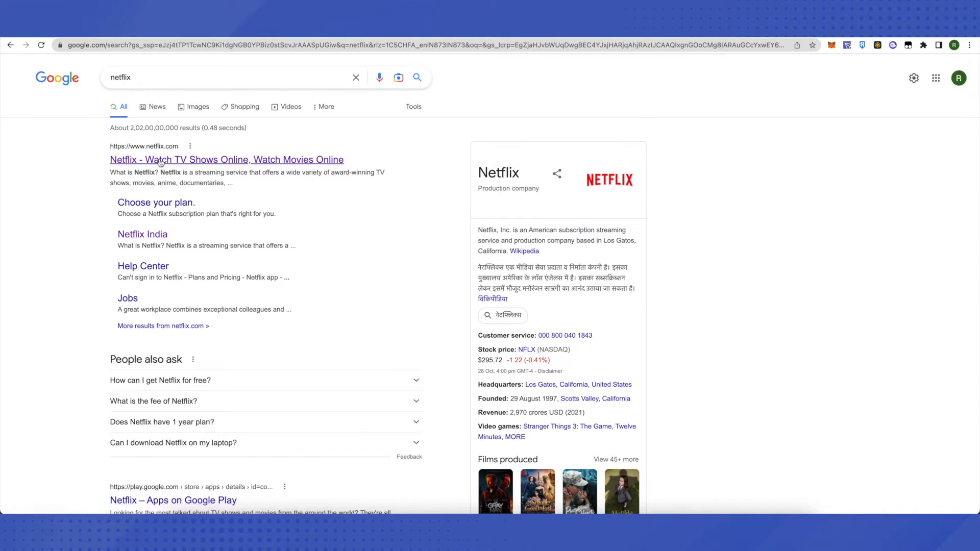
{"action": "left_click", "coordinate": [227, 159]}
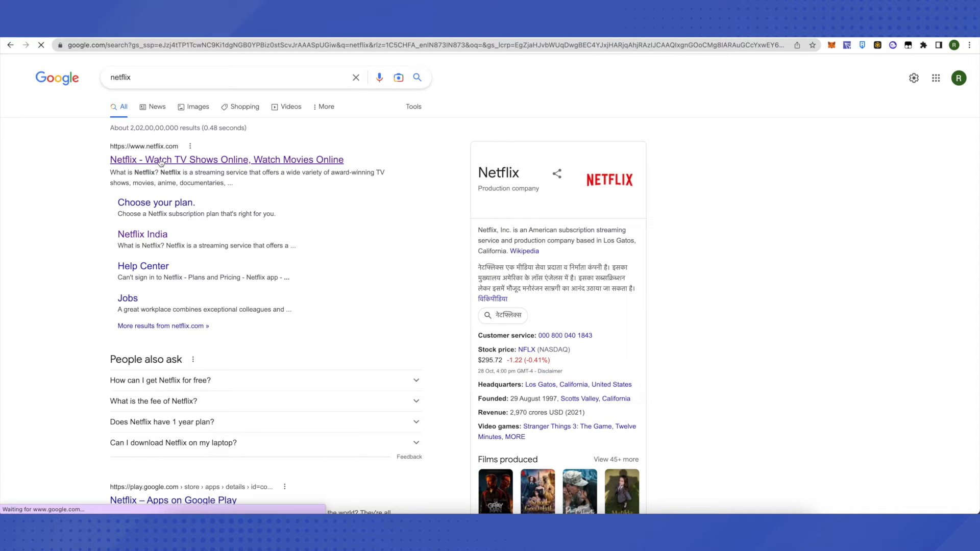
{"action": "left_click", "coordinate": [226, 159]}
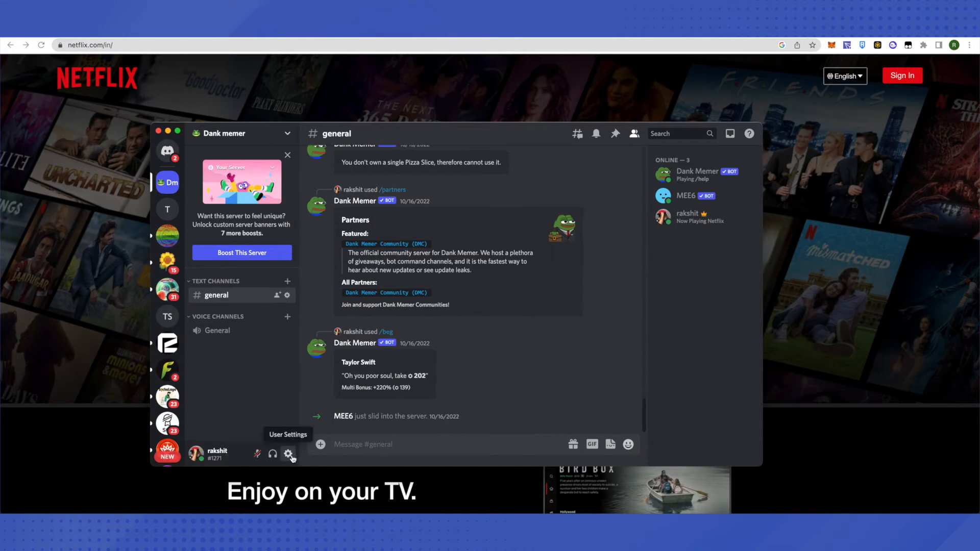
Reach the activity settings section of desktop User Settings via the gear icon
{"action": "left_click", "coordinate": [289, 454]}
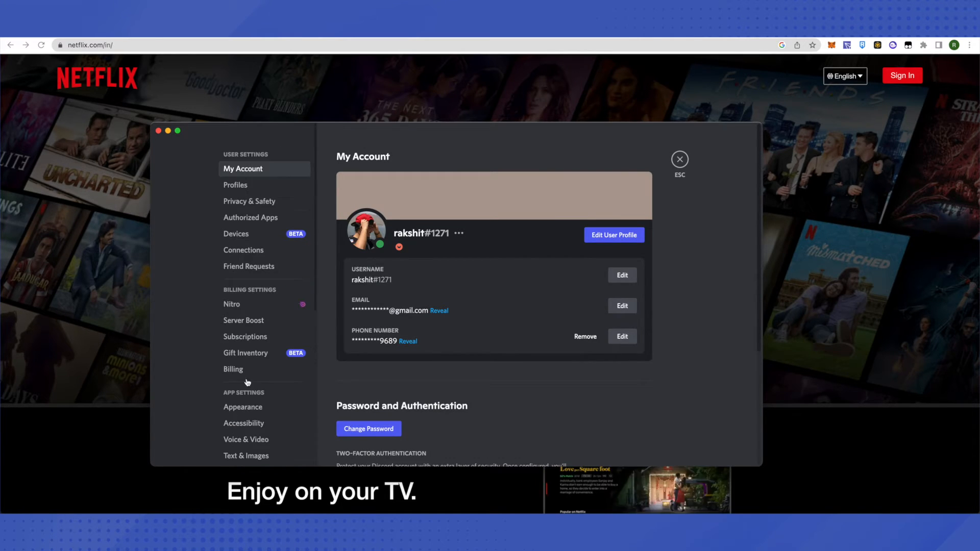
{"action": "scroll", "scroll_direction": "down", "scroll_amount": 3}
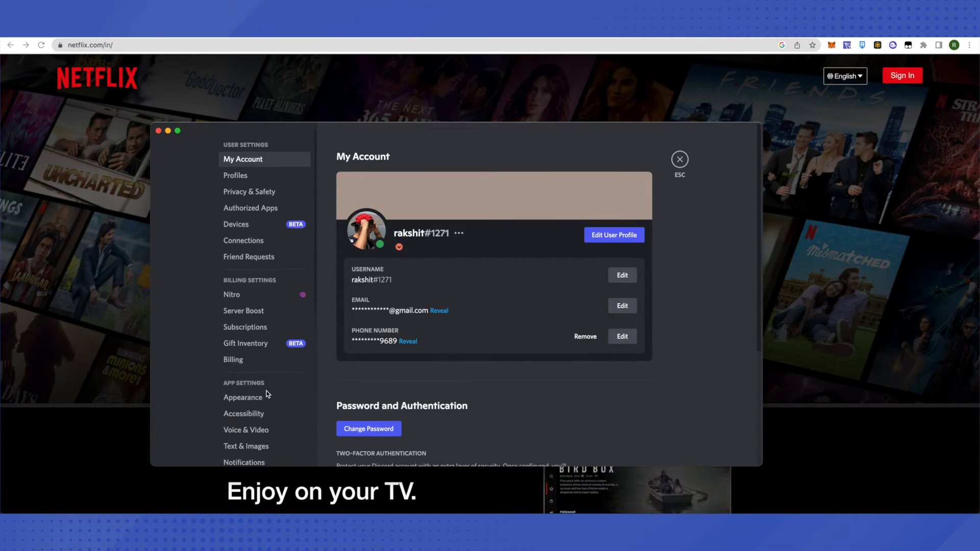
{"action": "scroll", "scroll_direction": "down", "scroll_amount": 3}
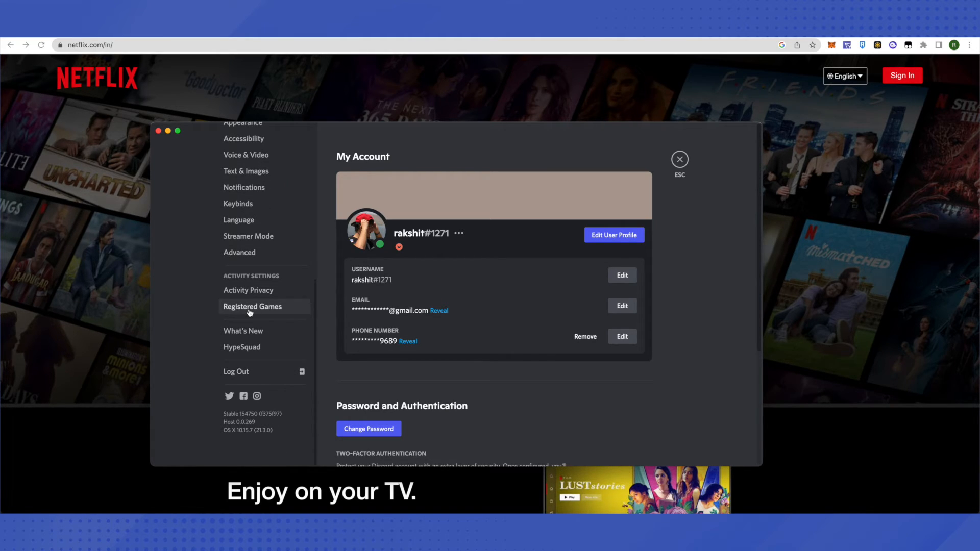
Add Google Chrome as a registered game so it appears as now playing
{"action": "left_click", "coordinate": [252, 307]}
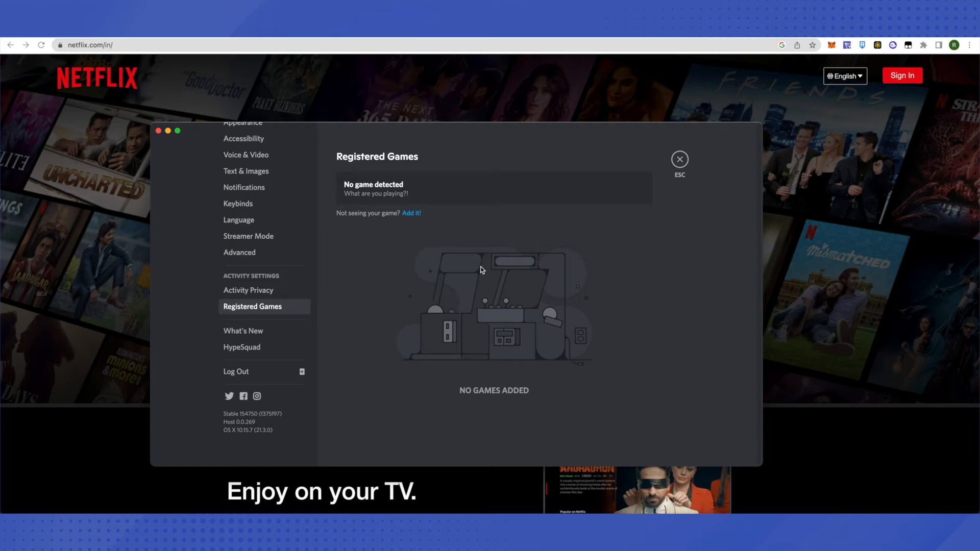
{"action": "mouse_move", "coordinate": [410, 216]}
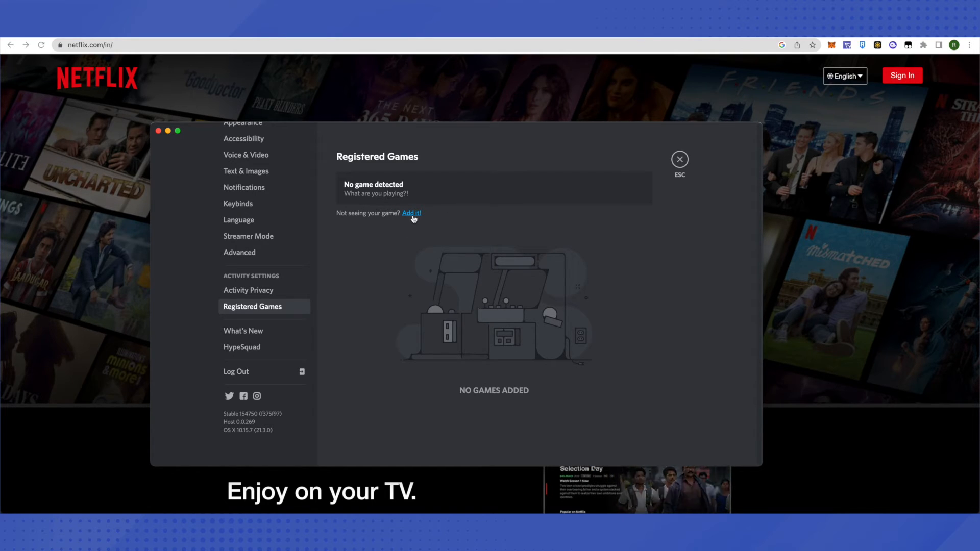
{"action": "left_click", "coordinate": [410, 213]}
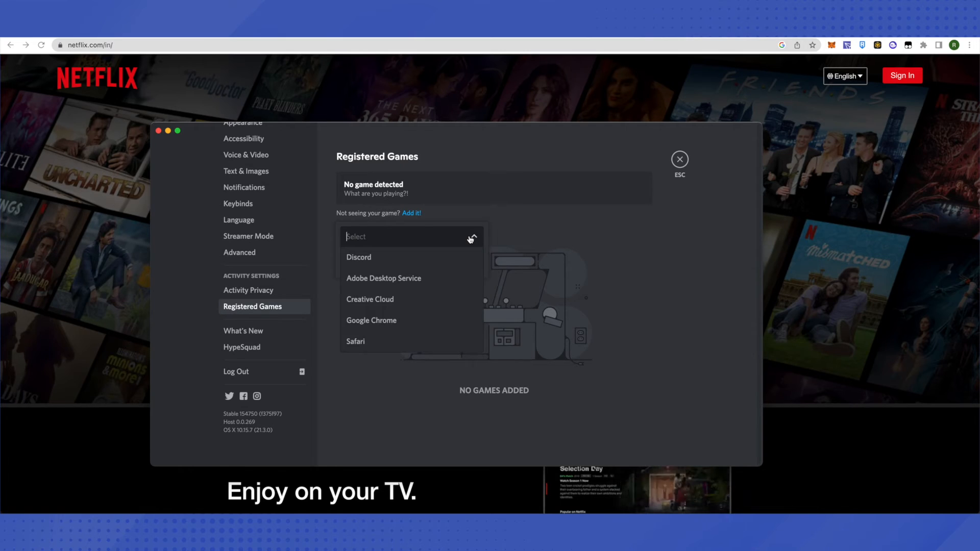
{"action": "mouse_move", "coordinate": [365, 313]}
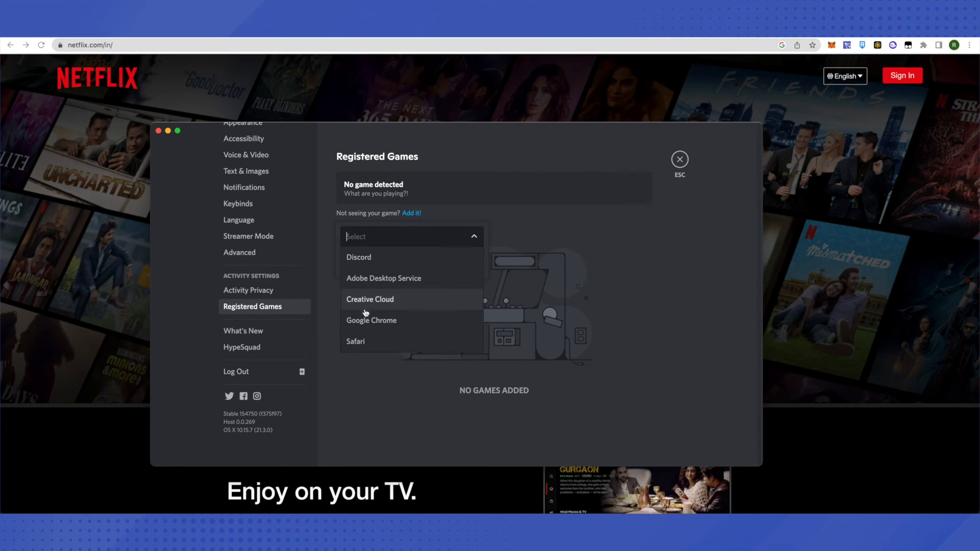
{"action": "left_click", "coordinate": [372, 320]}
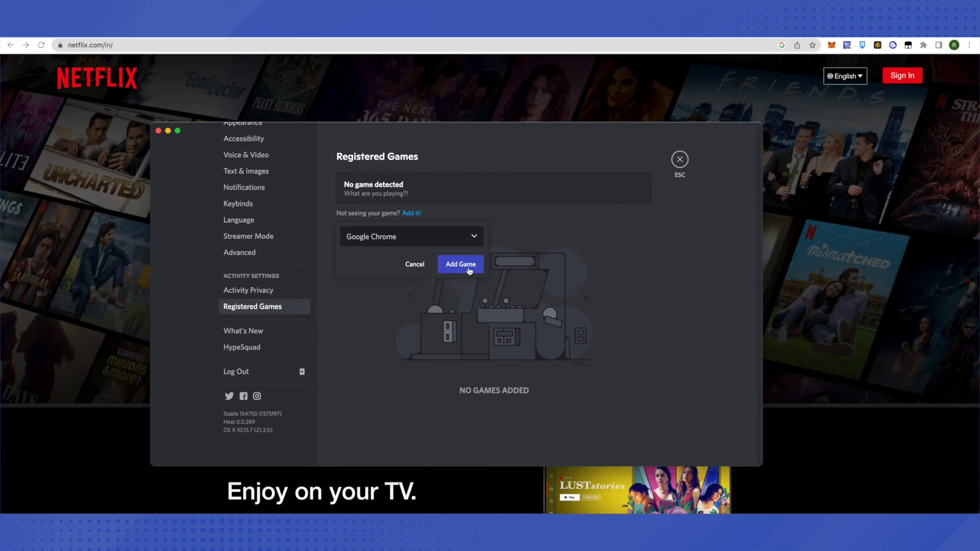
{"action": "left_click", "coordinate": [460, 264]}
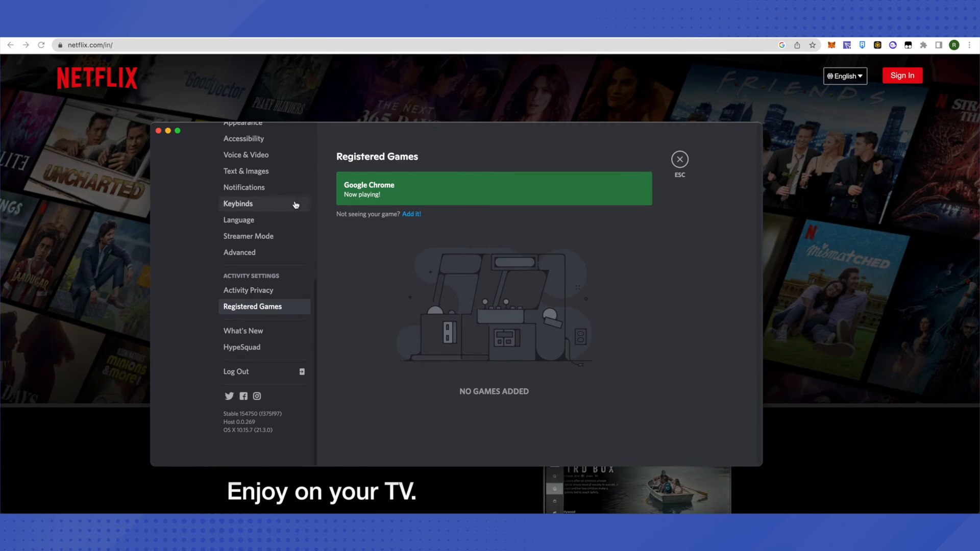
{"action": "mouse_move", "coordinate": [560, 239]}
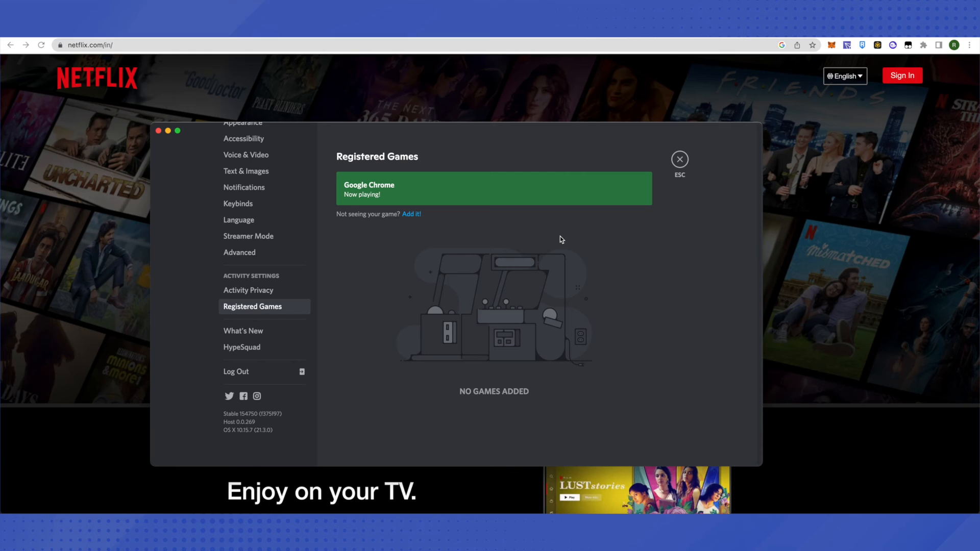